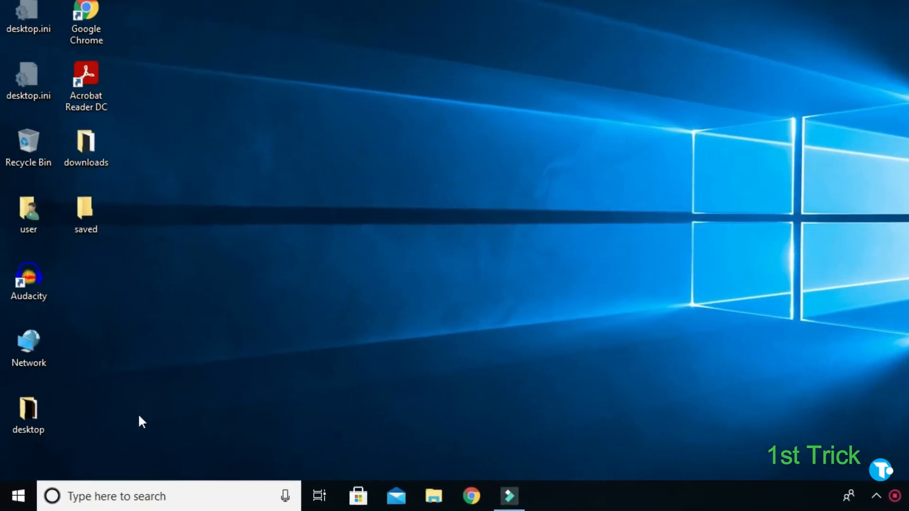
# Open Windows Settings from the Start menu and maximize its window.
pyautogui.click(18, 496)
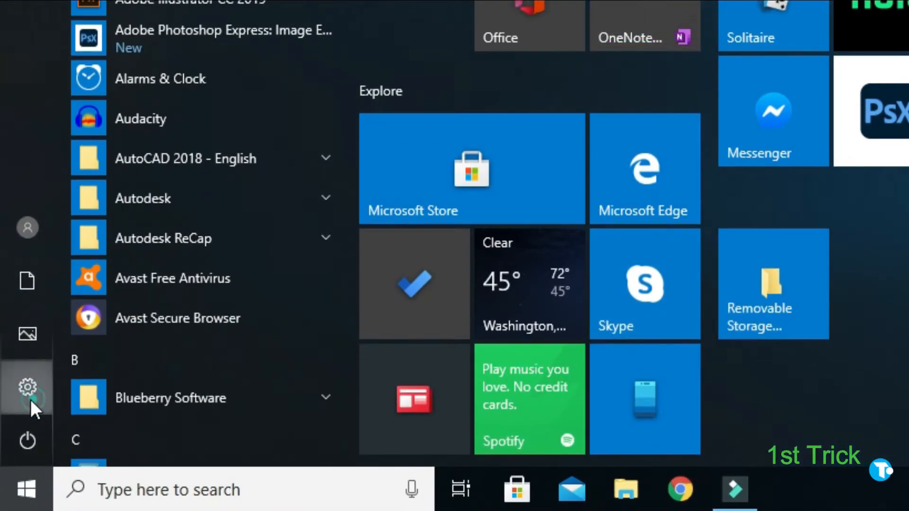
pyautogui.click(27, 387)
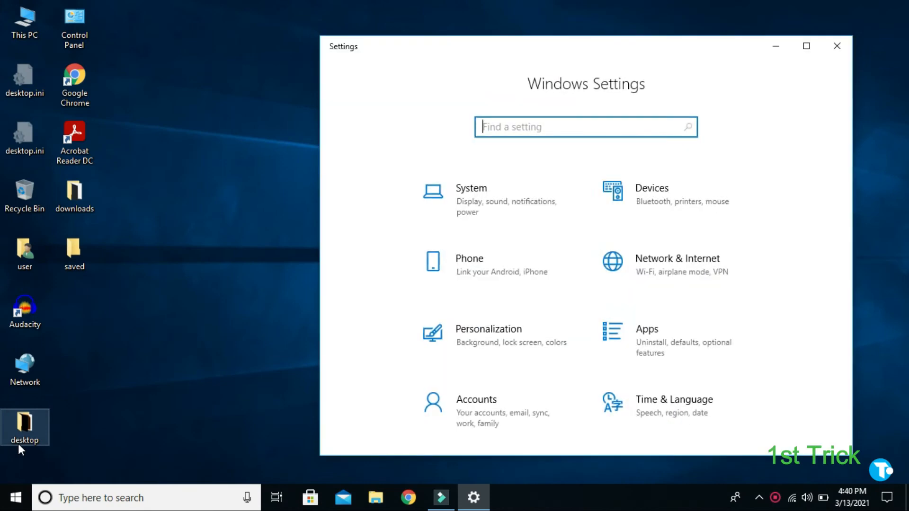
pyautogui.click(806, 46)
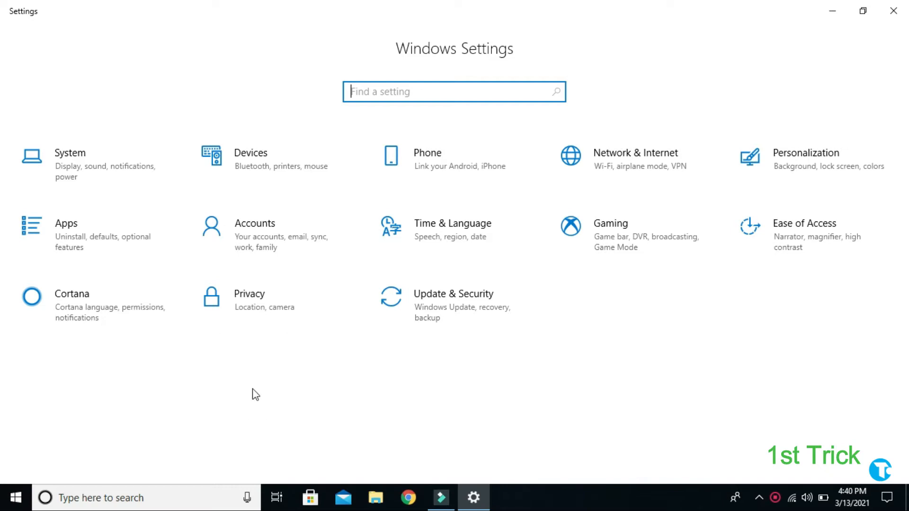
# Switch off the four General privacy toggles: advertising ID, language list, app launch tracking, suggested content.
pyautogui.click(249, 294)
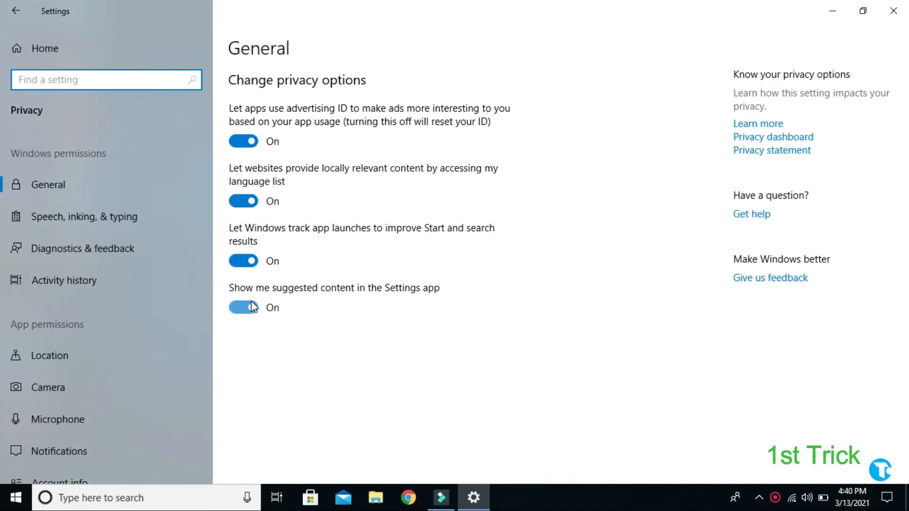
pyautogui.click(243, 308)
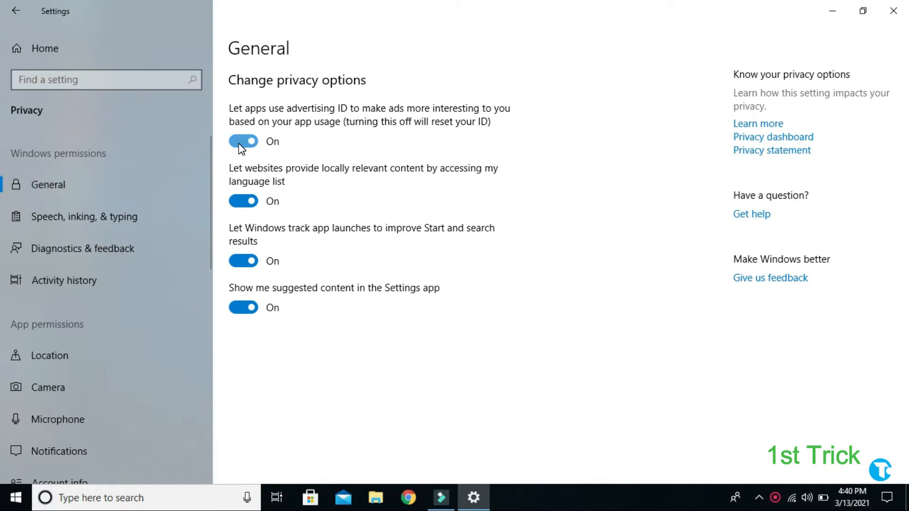
pyautogui.click(243, 142)
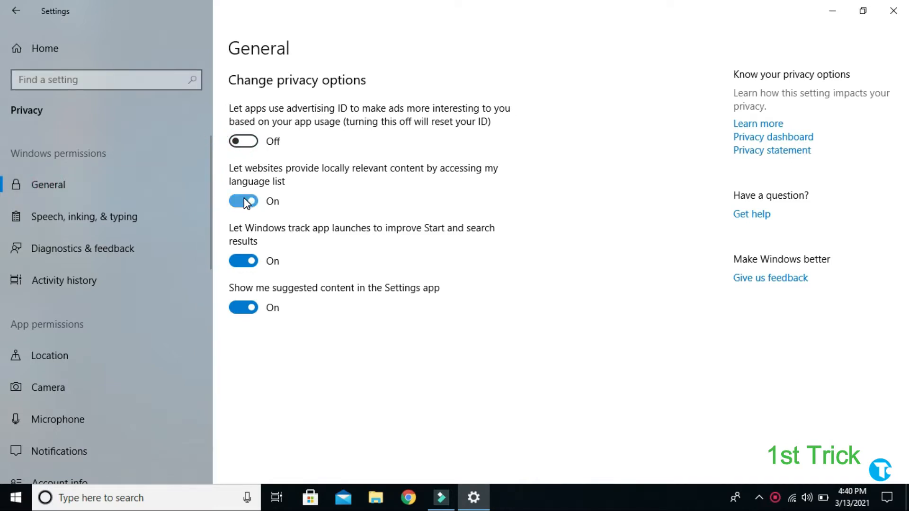
pyautogui.click(243, 201)
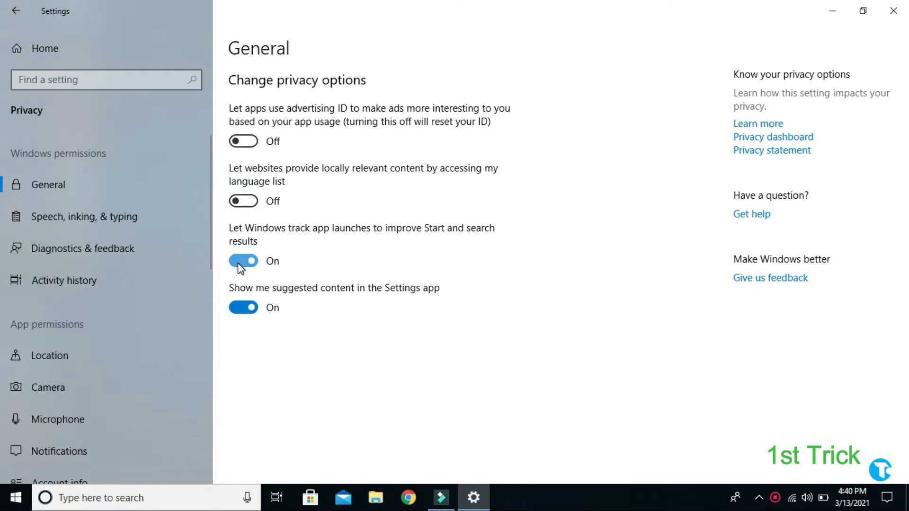
pyautogui.click(243, 260)
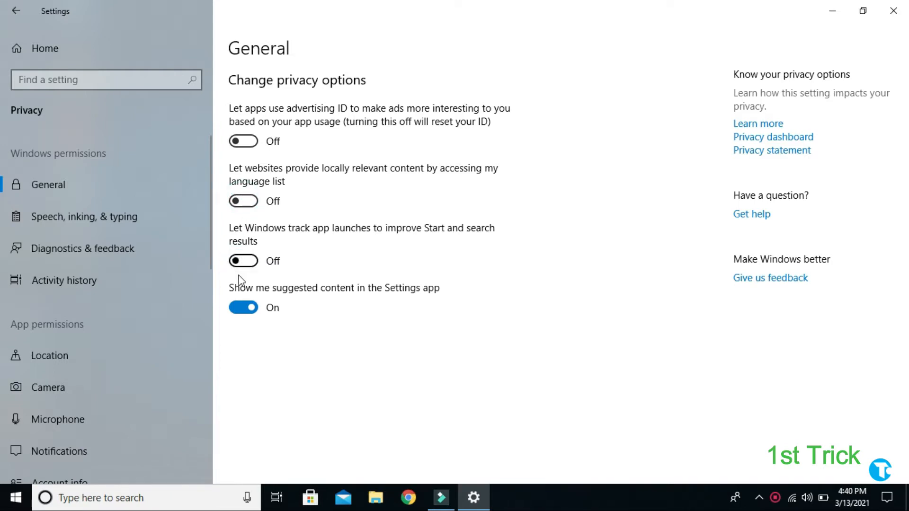
pyautogui.click(243, 307)
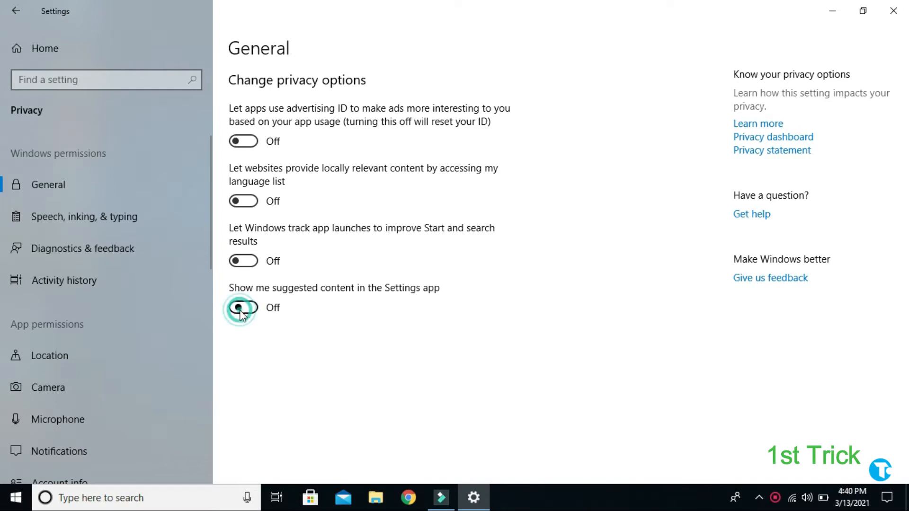
pyautogui.click(243, 307)
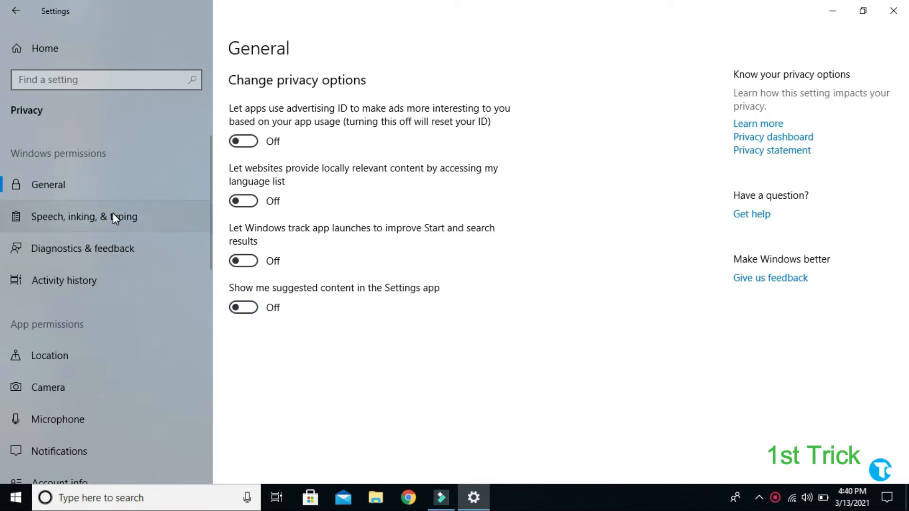
# Turn off speech services and typing suggestions under Speech, inking & typing, then go to Location.
pyautogui.click(82, 216)
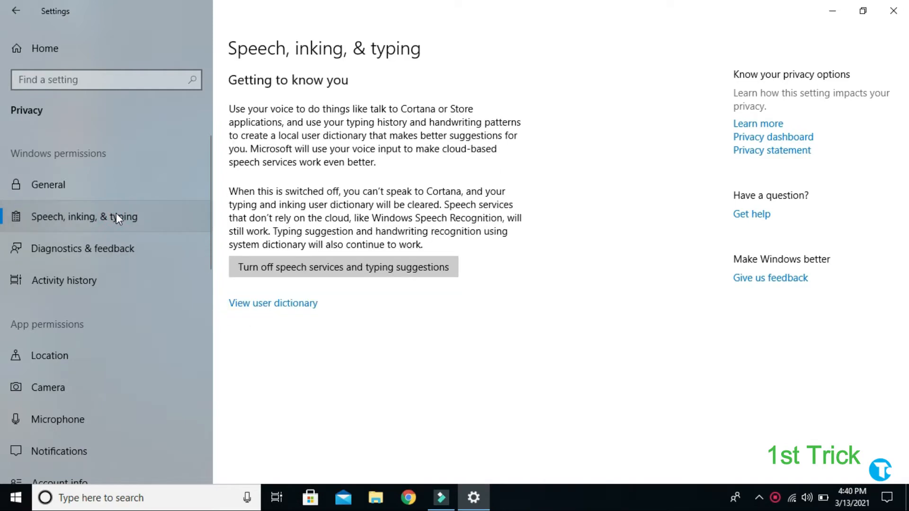
pyautogui.click(343, 267)
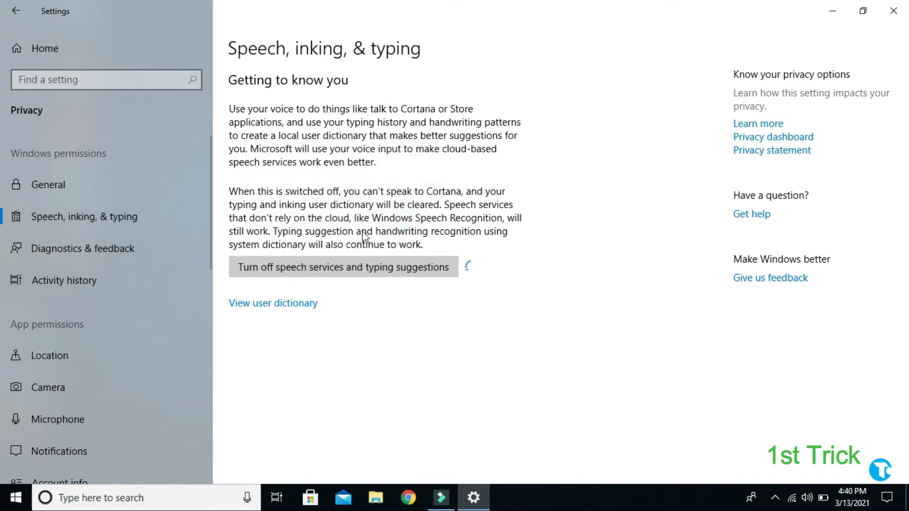
pyautogui.click(57, 356)
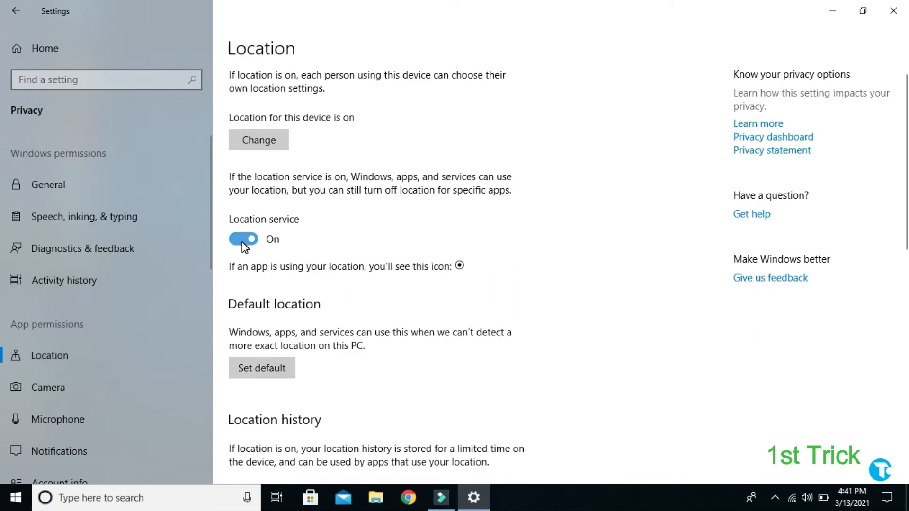
# Switch the device location service off, review camera app permissions, then go to Microphone.
pyautogui.click(243, 239)
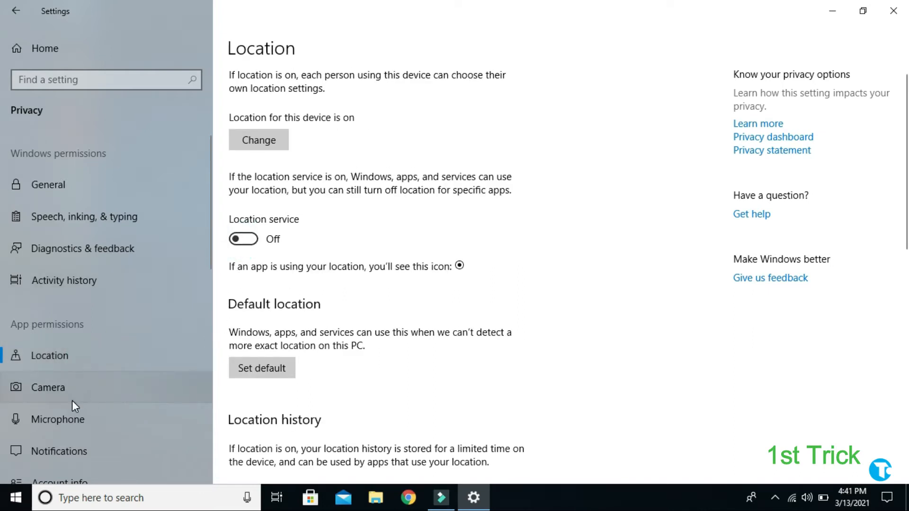
pyautogui.click(49, 387)
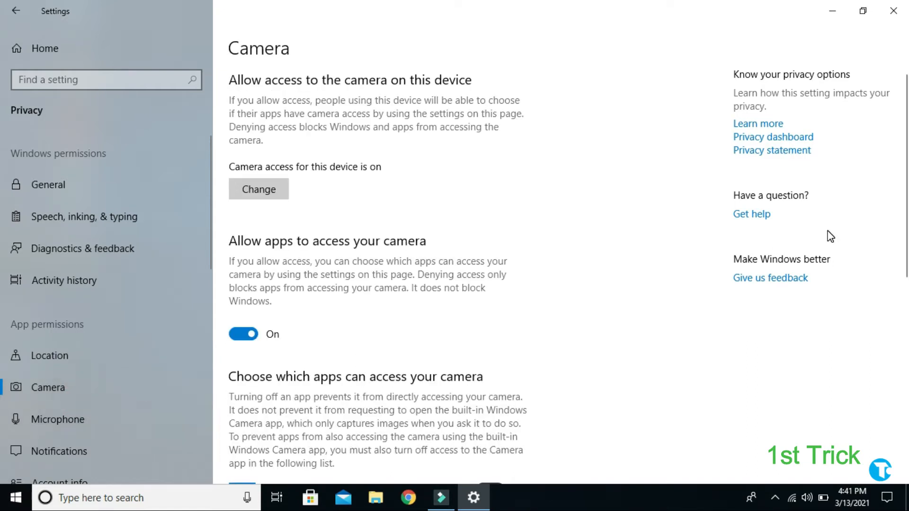
pyautogui.scroll(-3)
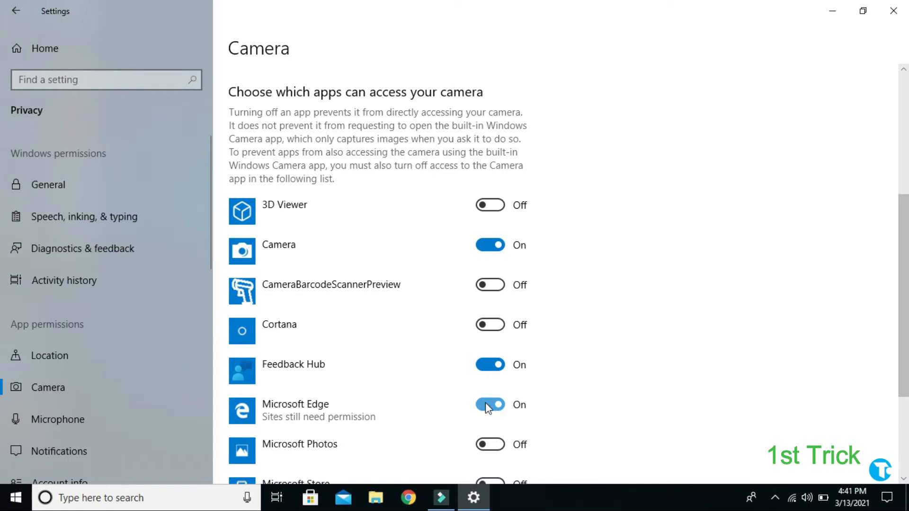
pyautogui.click(490, 405)
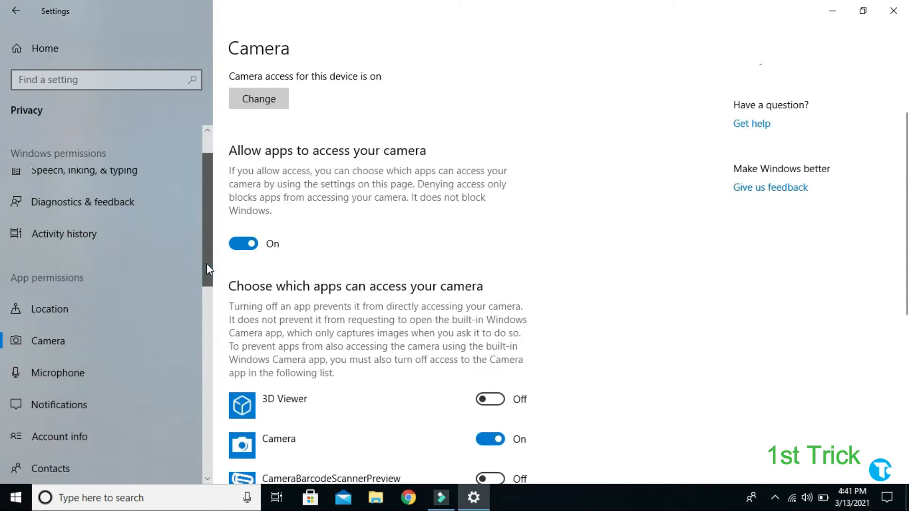
pyautogui.scroll(-3)
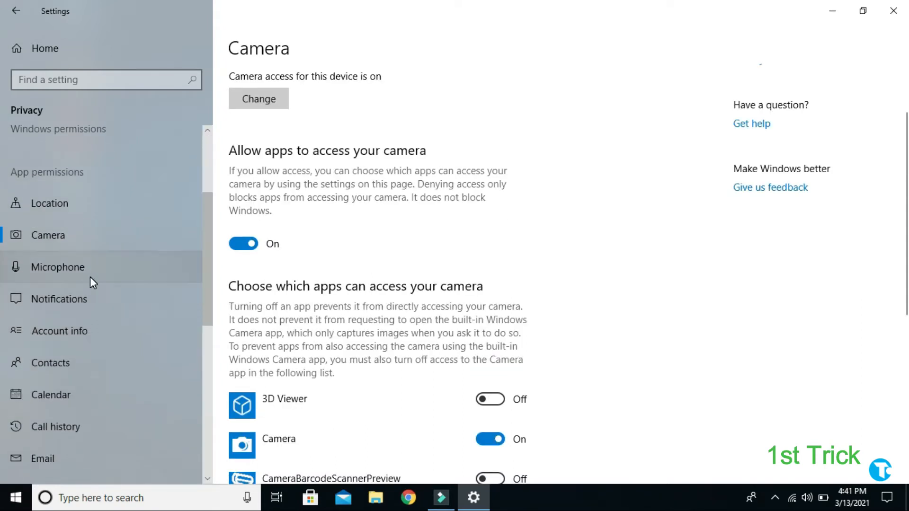
pyautogui.click(58, 266)
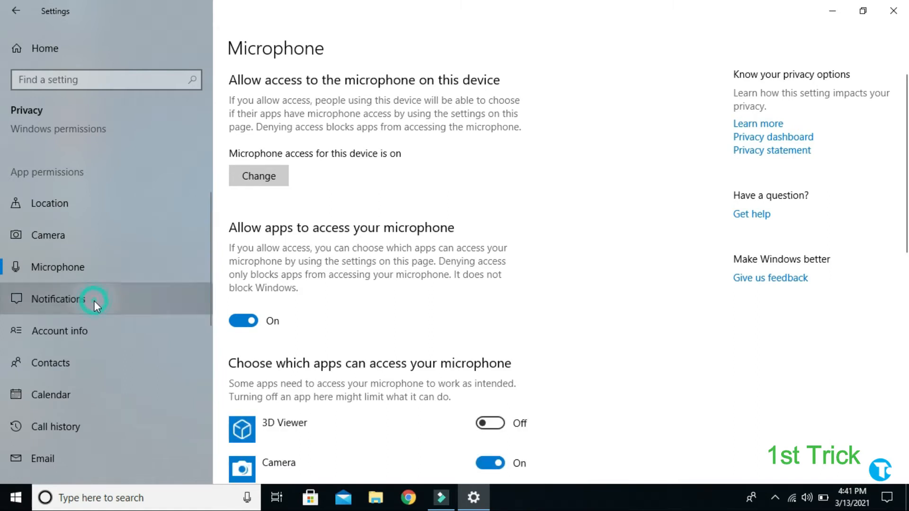
# Turn off app access to notifications, account info and contacts.
pyautogui.click(59, 300)
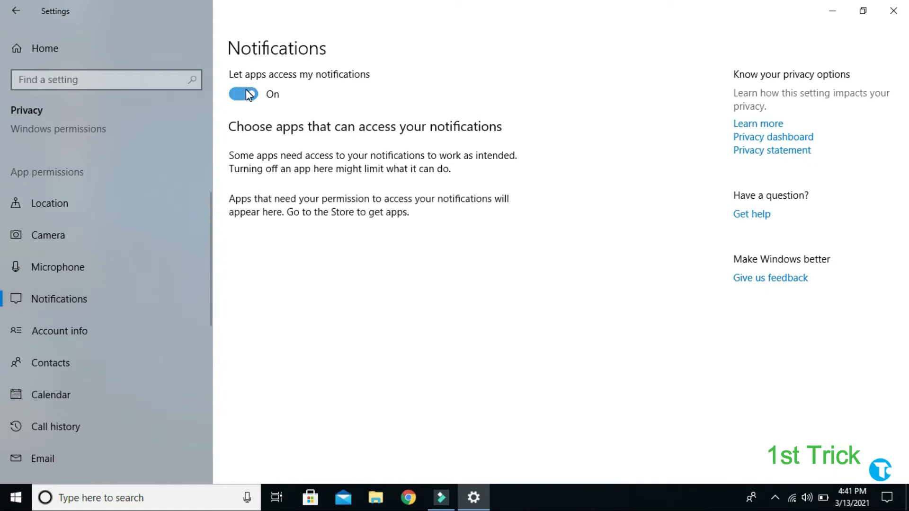
pyautogui.click(243, 94)
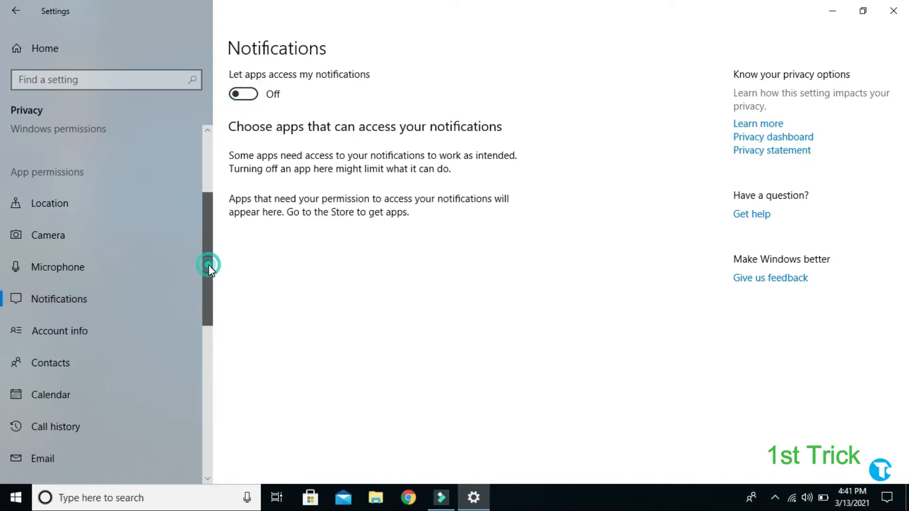
pyautogui.scroll(-3)
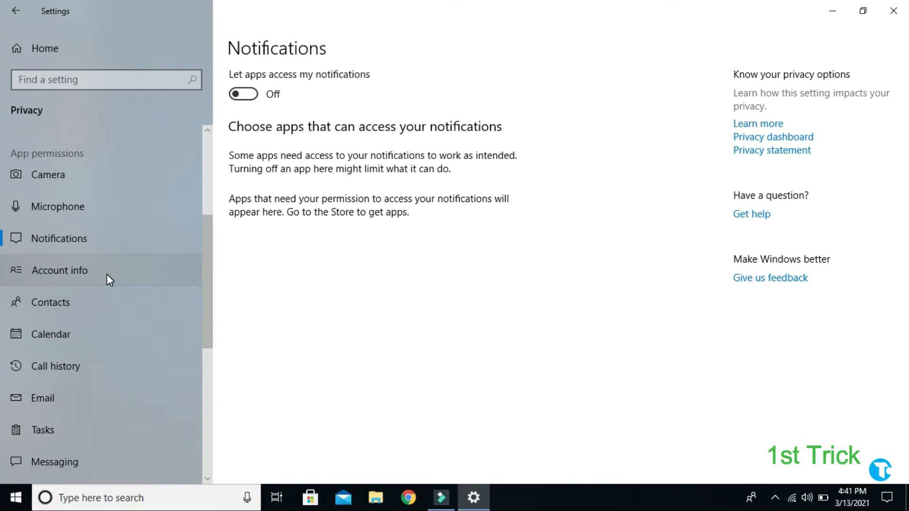
pyautogui.click(59, 270)
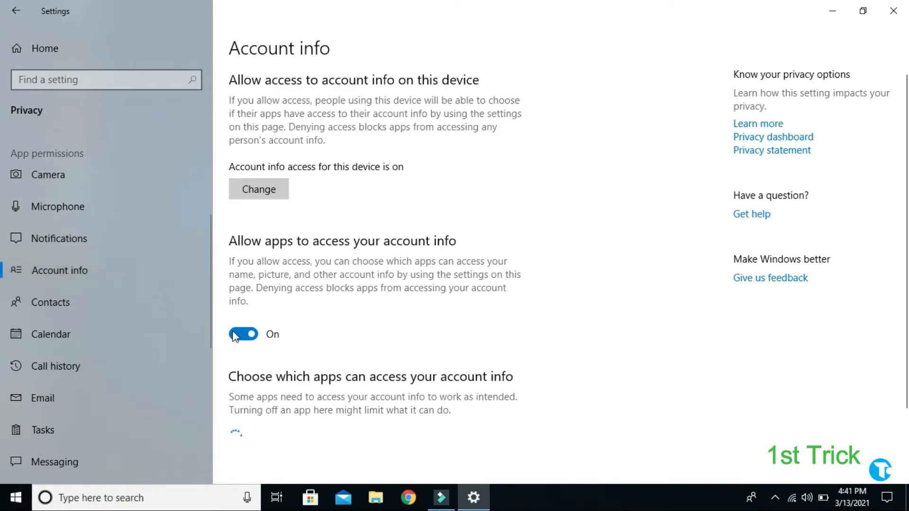
pyautogui.click(243, 334)
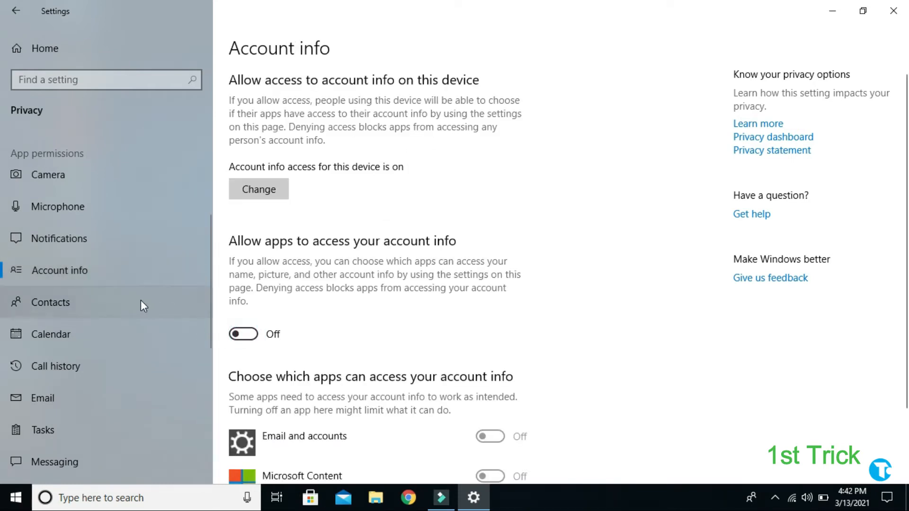
pyautogui.click(51, 302)
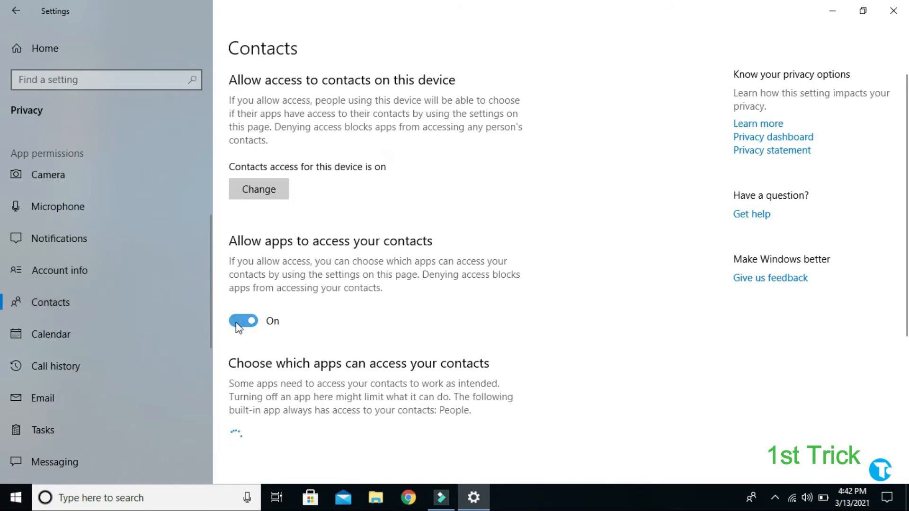
pyautogui.click(243, 321)
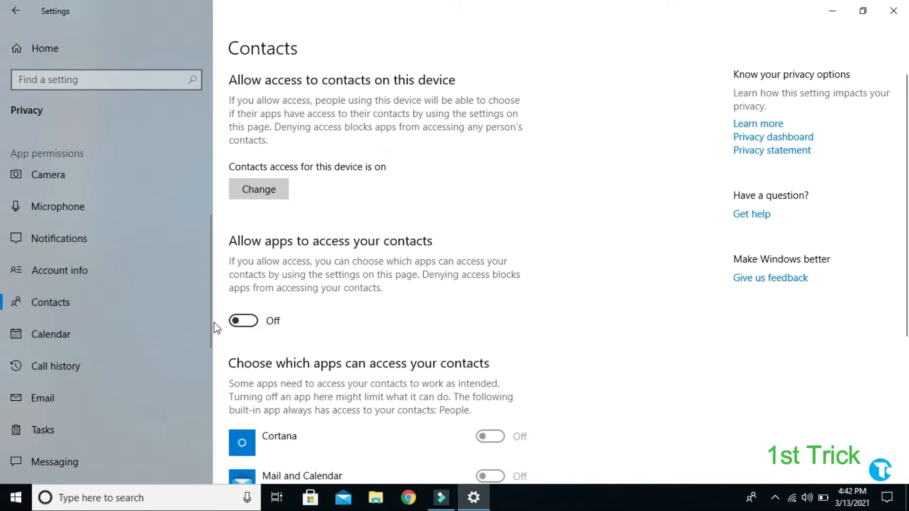
# Turn off app access to calendar, call history, email, tasks, messaging, radios and unpaired devices.
pyautogui.click(50, 334)
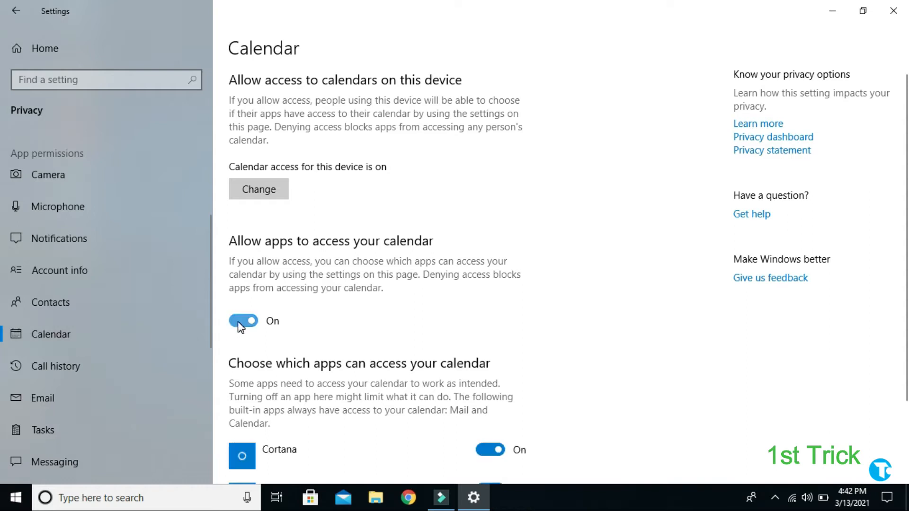
pyautogui.click(58, 366)
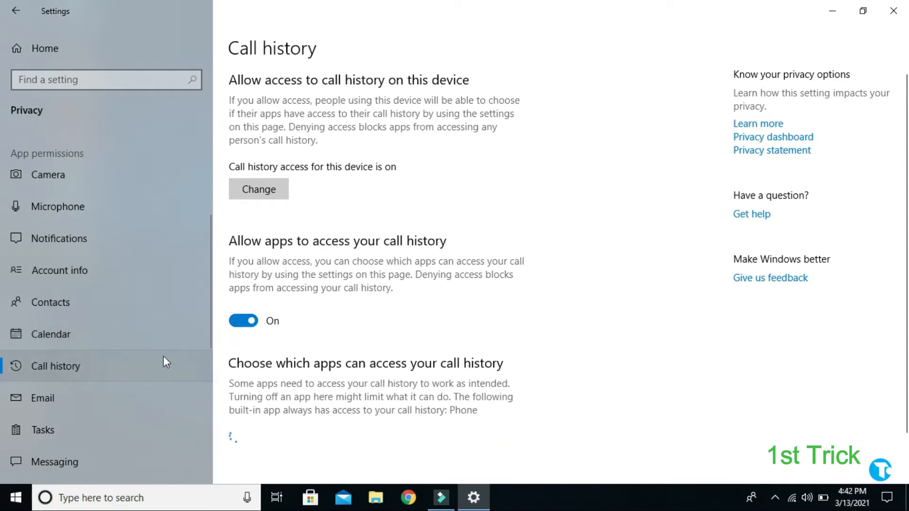
pyautogui.click(243, 320)
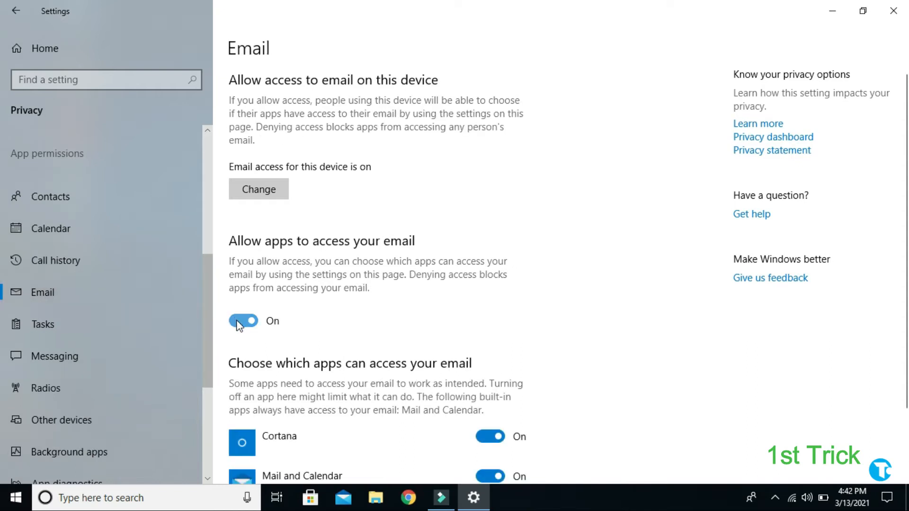
pyautogui.click(242, 321)
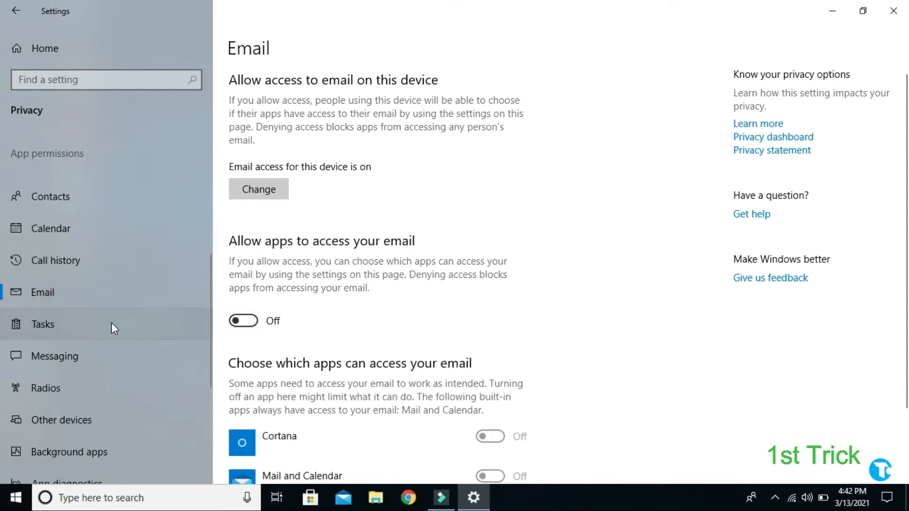
pyautogui.click(42, 323)
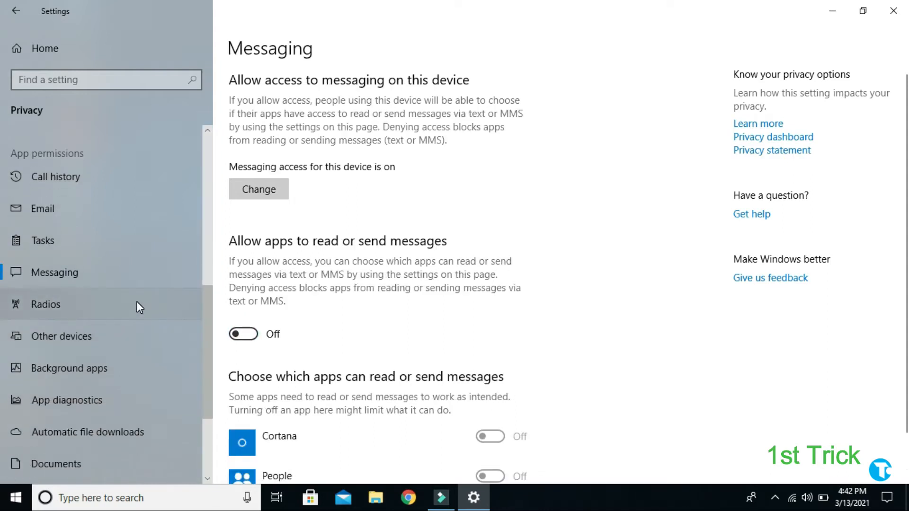
pyautogui.click(45, 304)
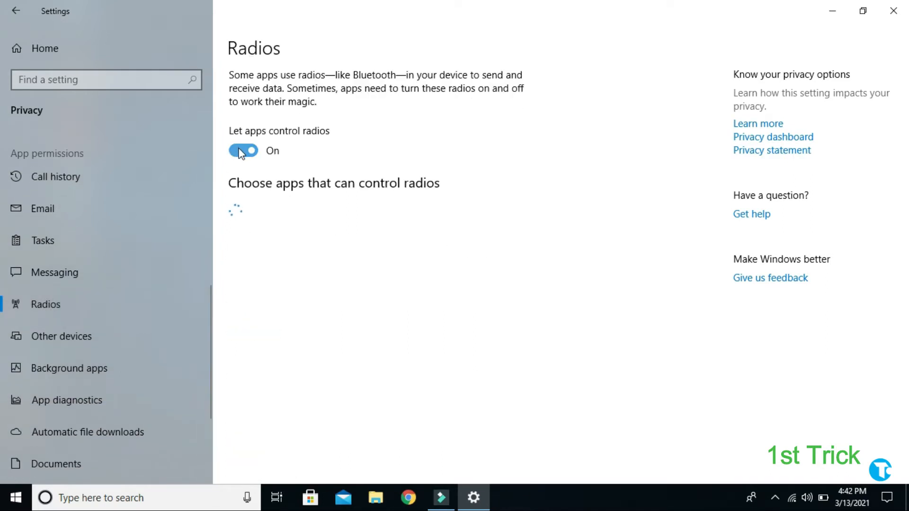
pyautogui.click(62, 336)
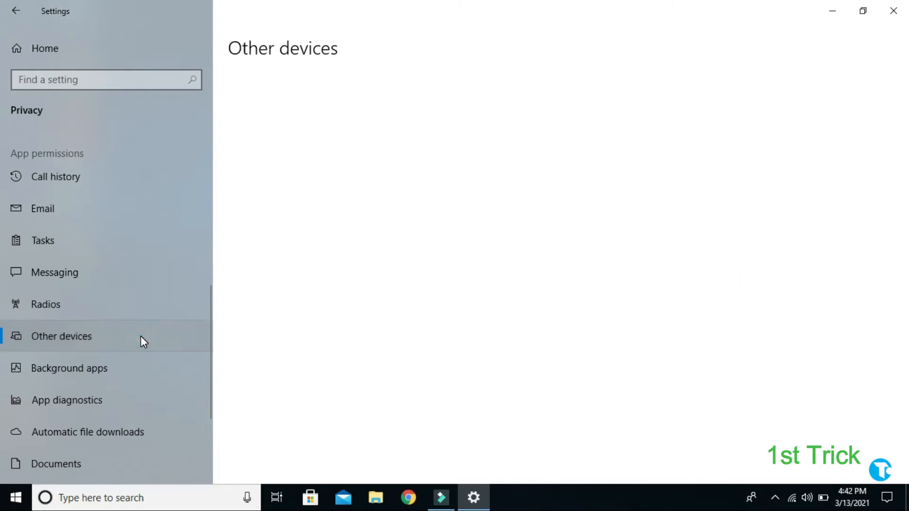
pyautogui.click(61, 336)
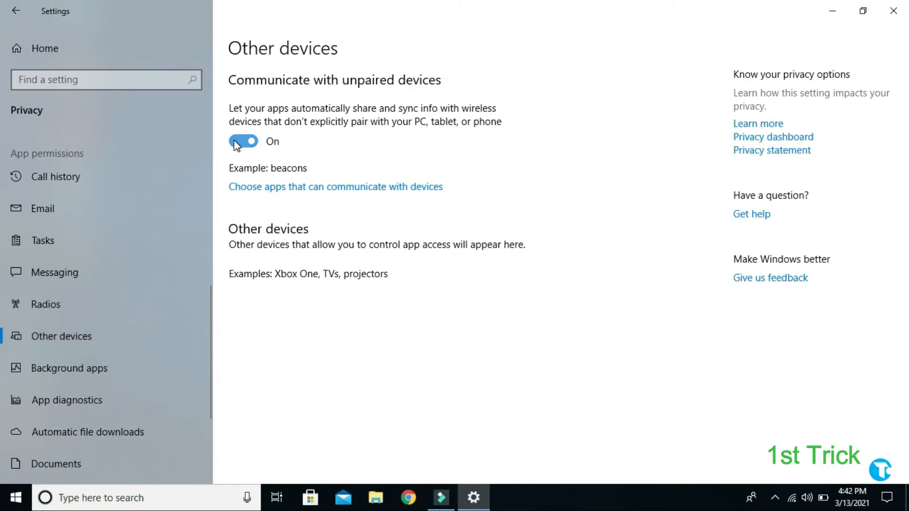
pyautogui.click(243, 141)
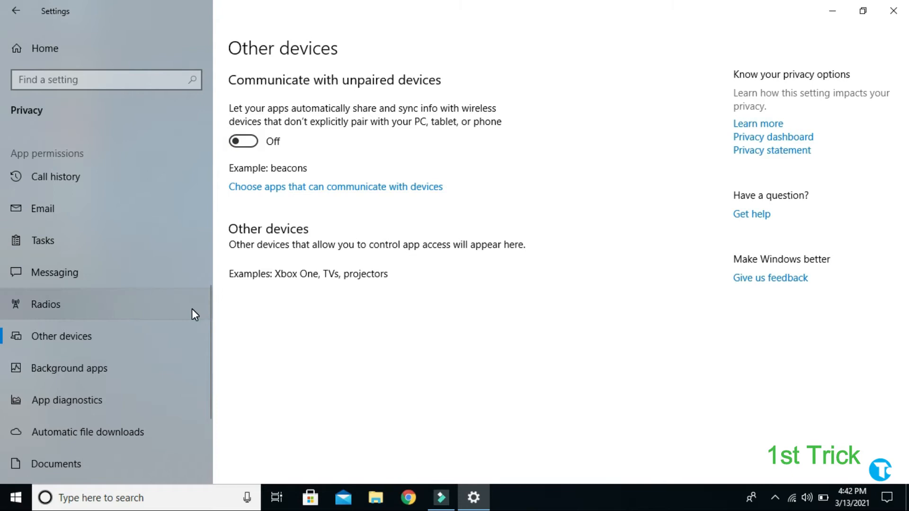
# Turn off background apps and app access to documents, pictures, videos and the file system.
pyautogui.click(69, 368)
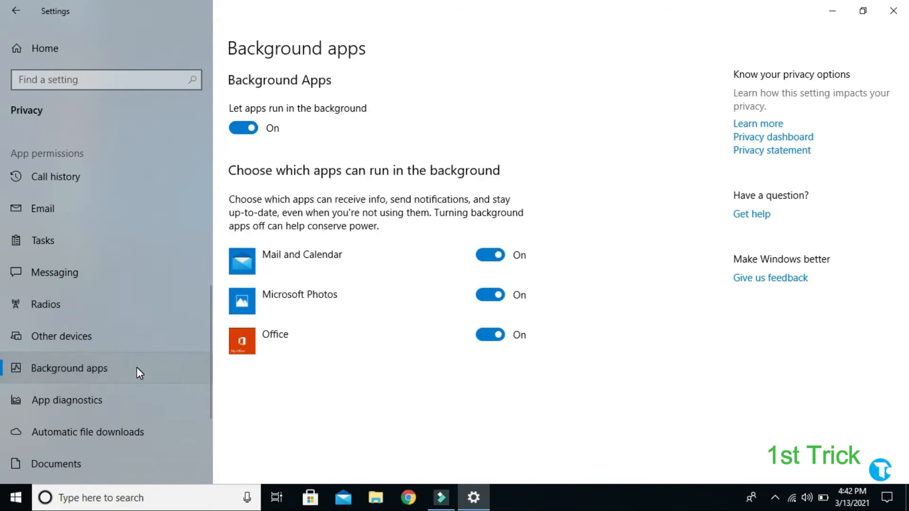
pyautogui.moveTo(480, 265)
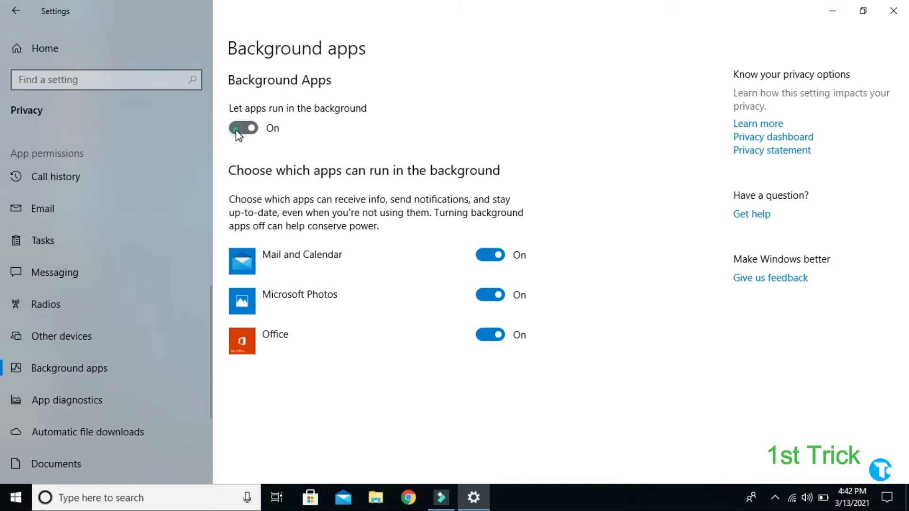
pyautogui.click(243, 128)
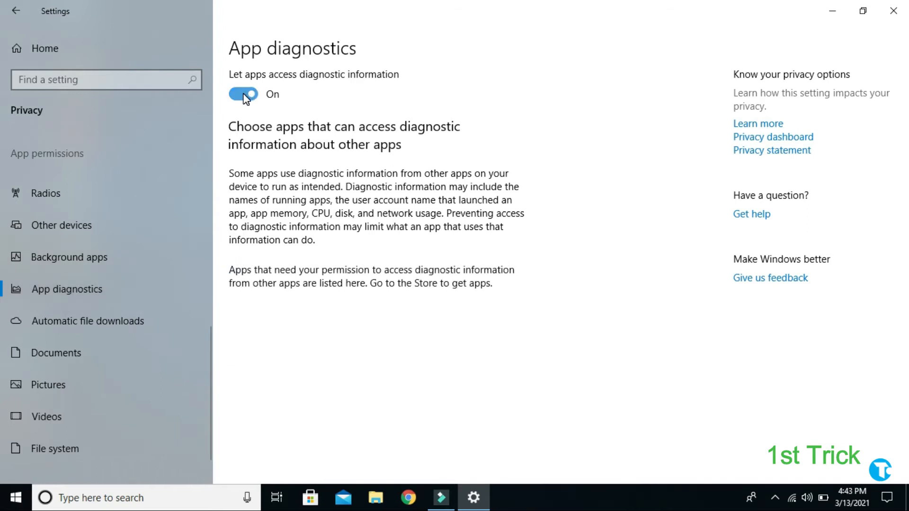
pyautogui.click(60, 352)
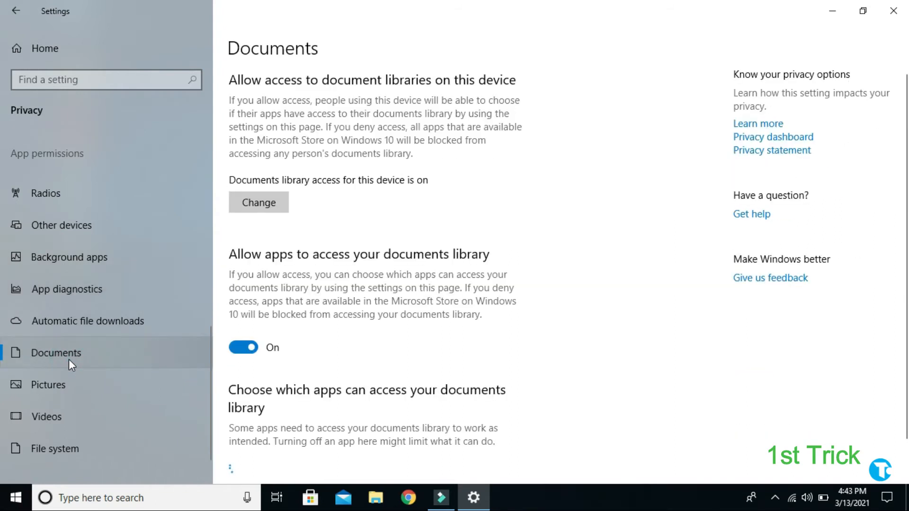
pyautogui.click(243, 347)
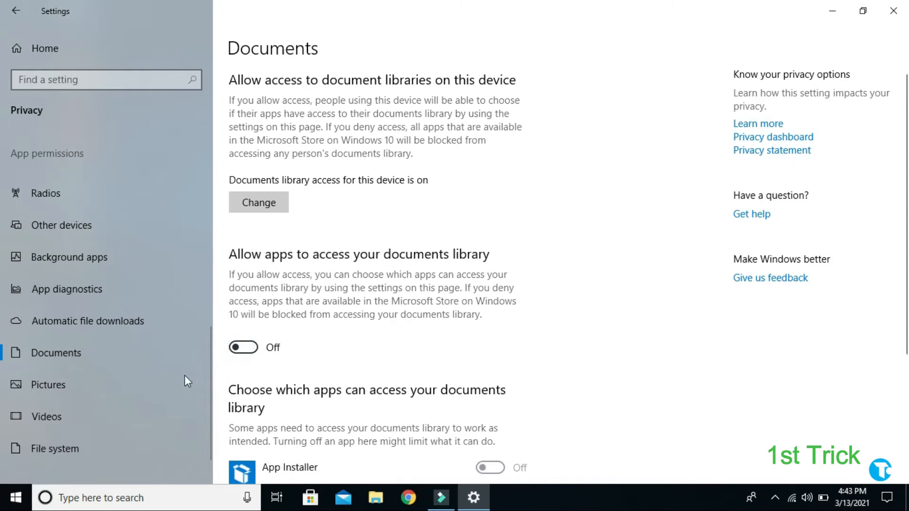
pyautogui.click(49, 385)
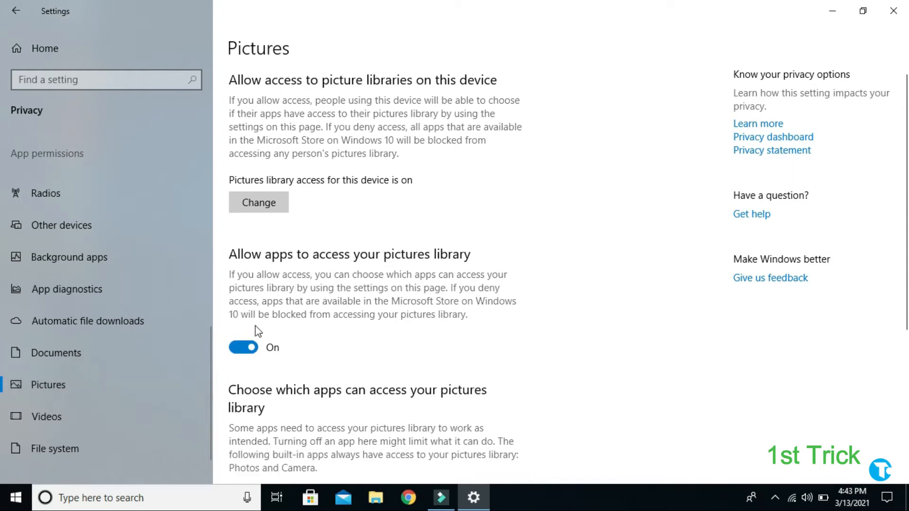
pyautogui.click(243, 347)
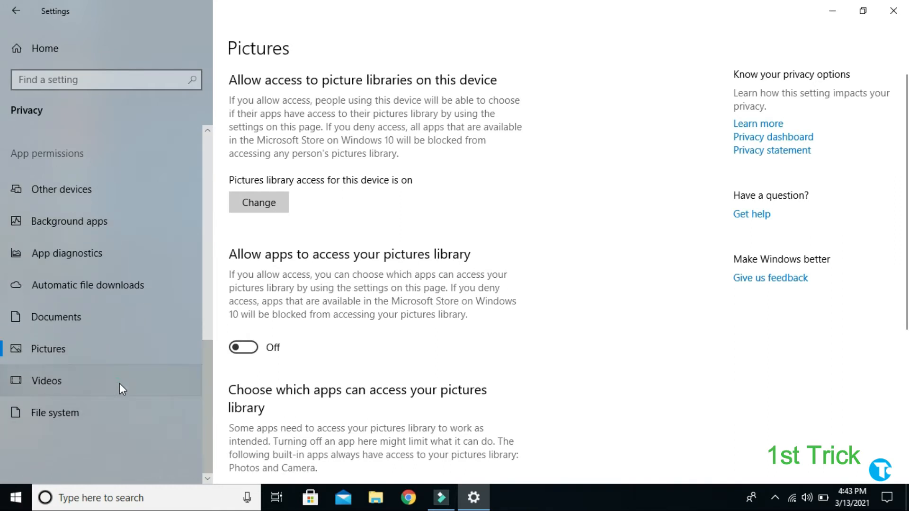
pyautogui.click(45, 380)
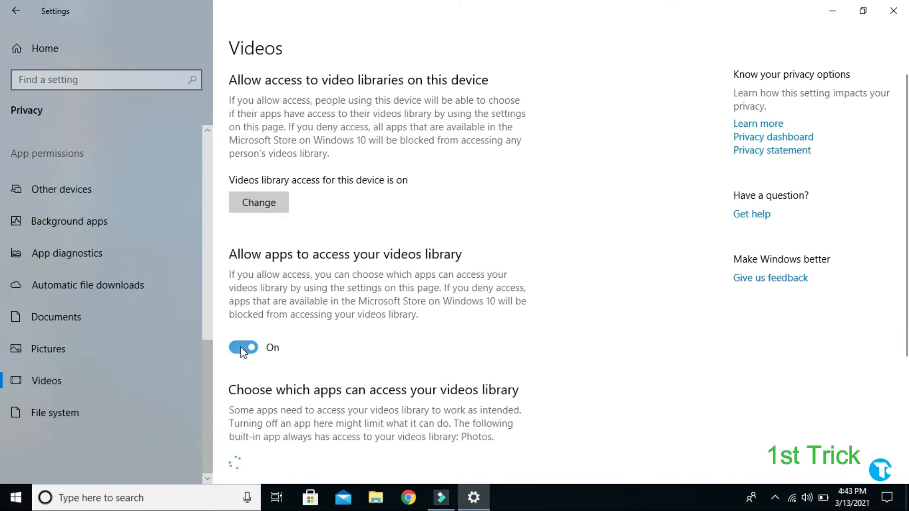
pyautogui.click(242, 347)
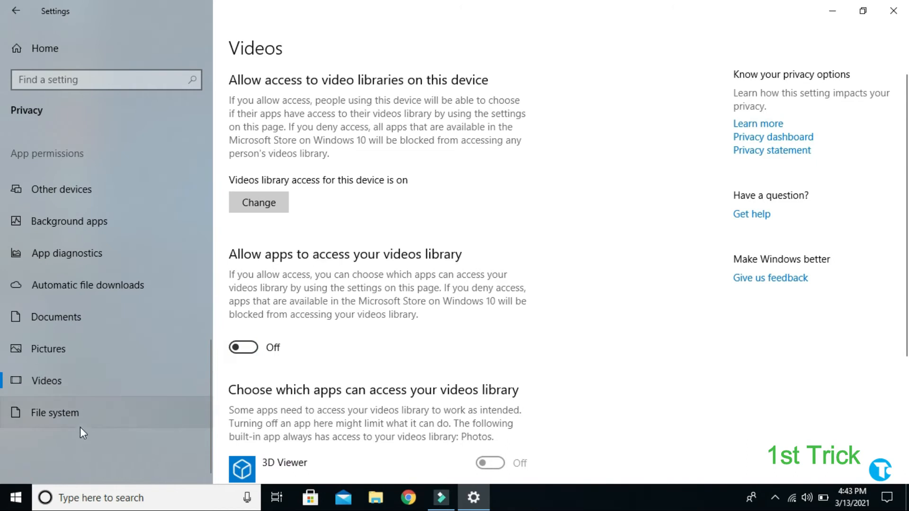
pyautogui.moveTo(81, 429)
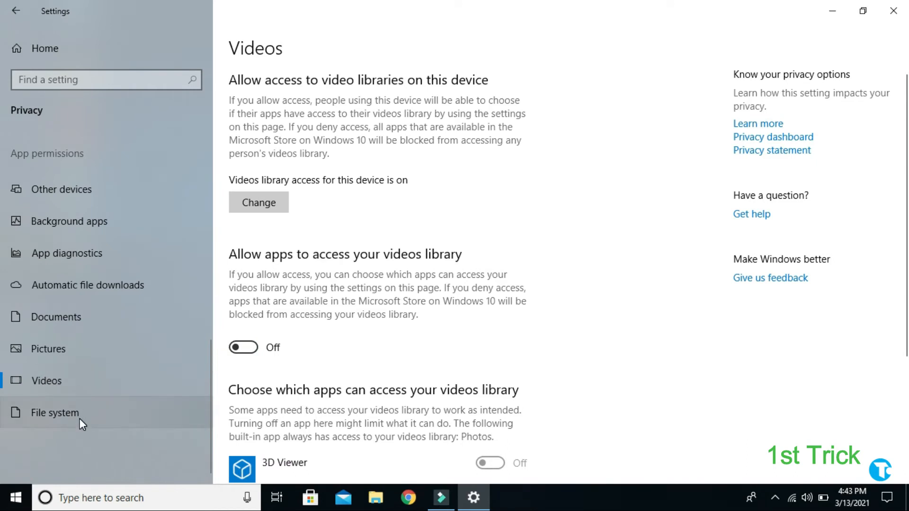
pyautogui.click(55, 413)
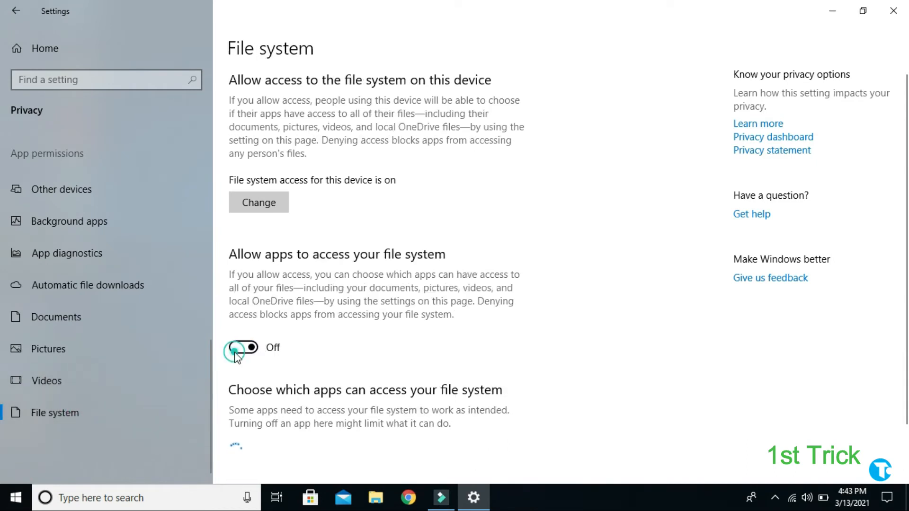
pyautogui.click(242, 347)
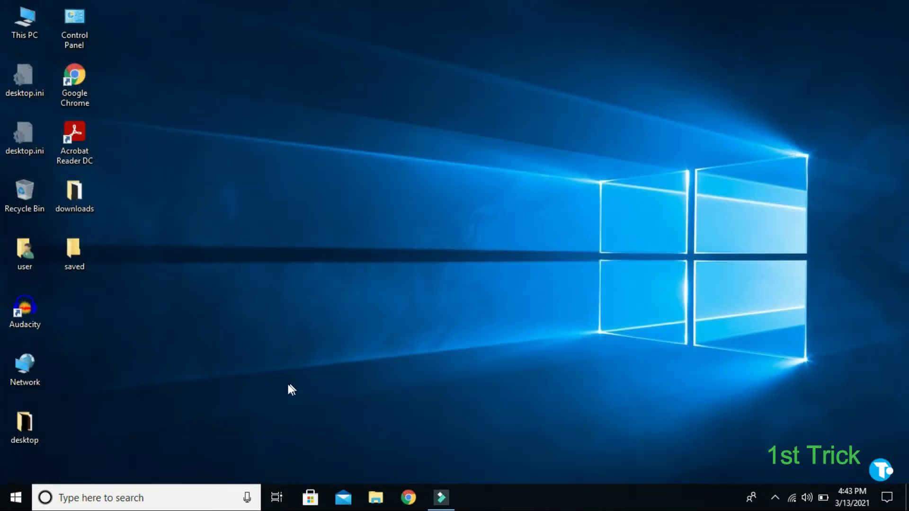
# Open the Start menu to search for Defragment and Optimize Drives.
pyautogui.click(14, 498)
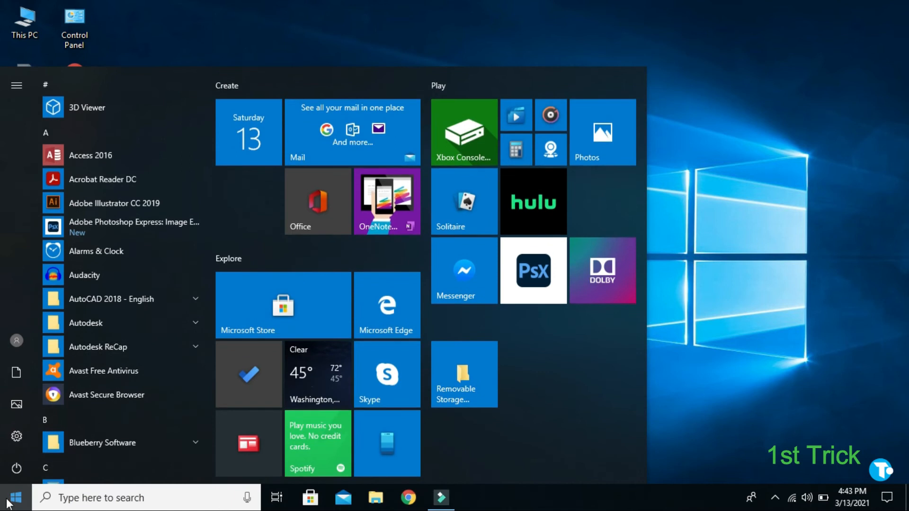
pyautogui.moveTo(16, 469)
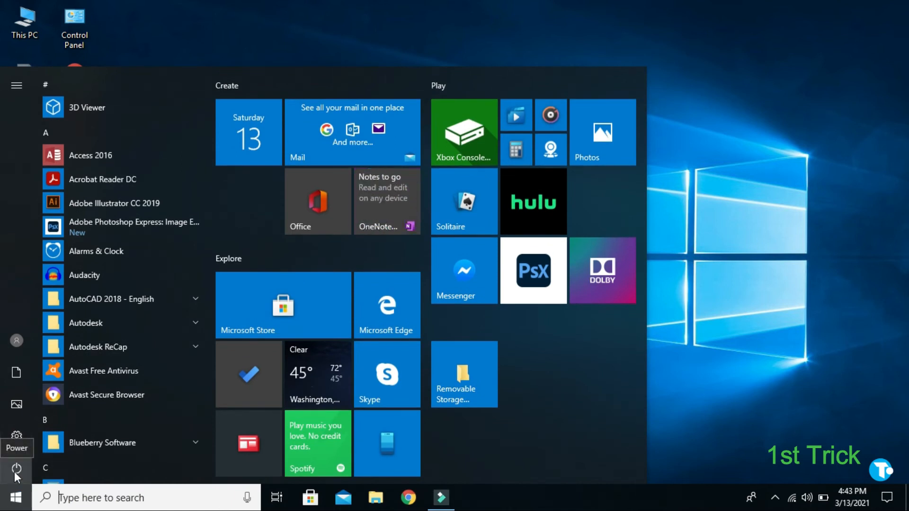
pyautogui.click(16, 469)
pyautogui.write('defragment and Optimize Drives')
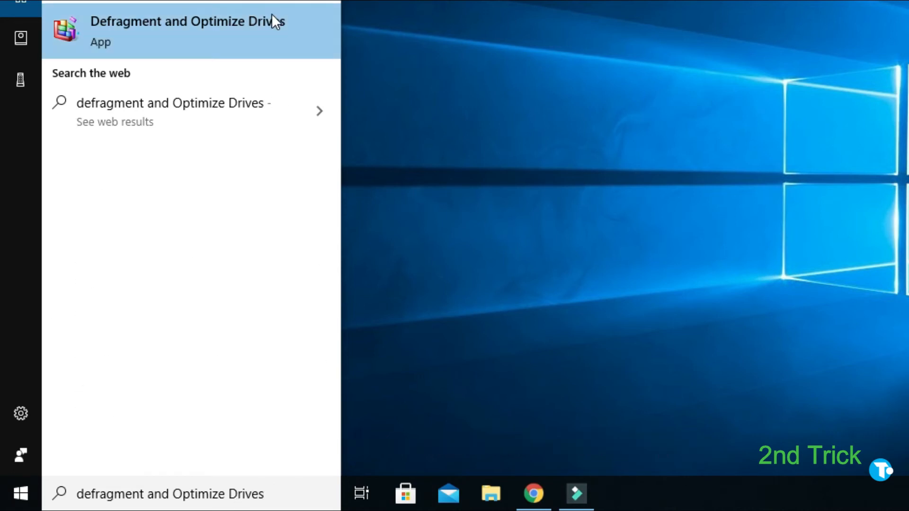
# Launch Optimize Drives, optimize drive C: until it reports 0% fragmented, then close it.
pyautogui.click(187, 31)
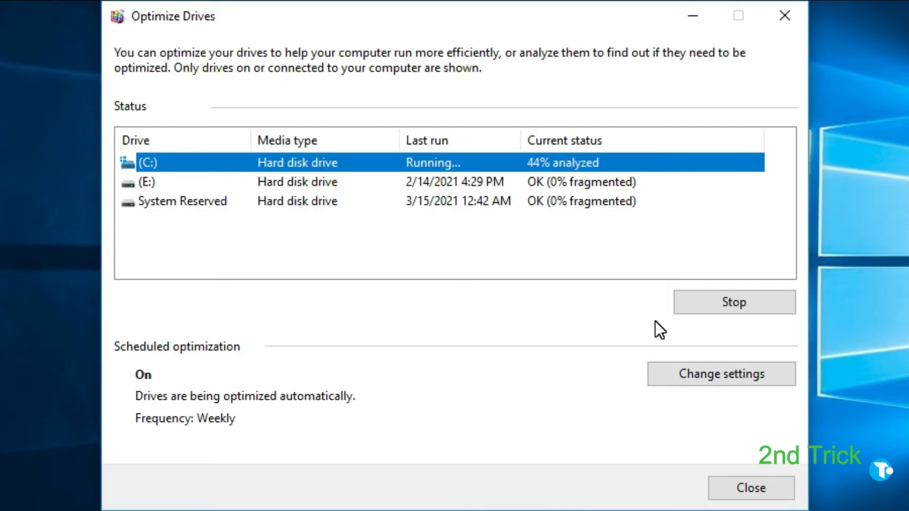
pyautogui.moveTo(165, 108)
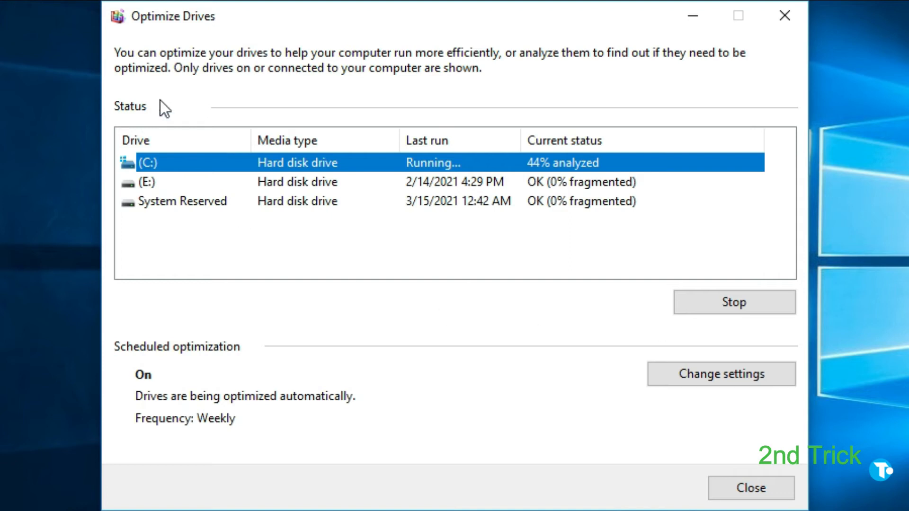
pyautogui.moveTo(287, 74)
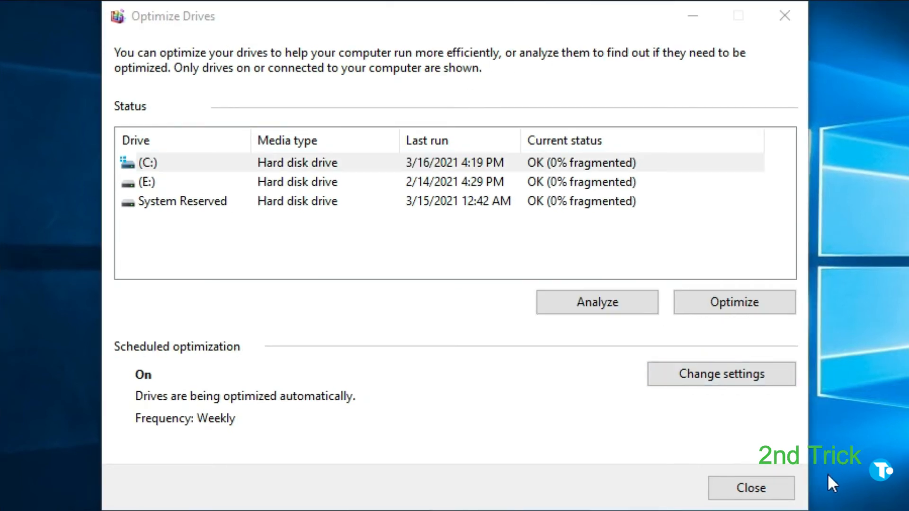
pyautogui.click(750, 488)
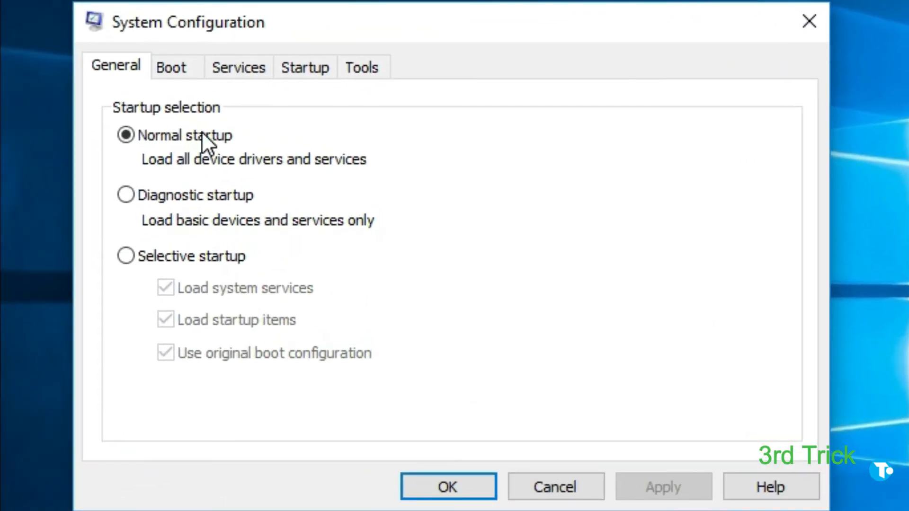
# Hide all Microsoft services on the msconfig Services tab and confirm with OK.
pyautogui.click(238, 67)
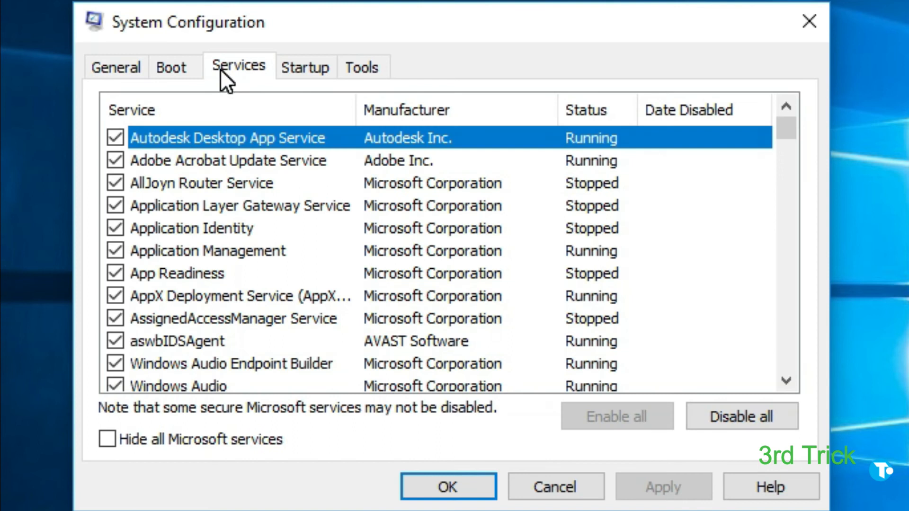
pyautogui.moveTo(202, 365)
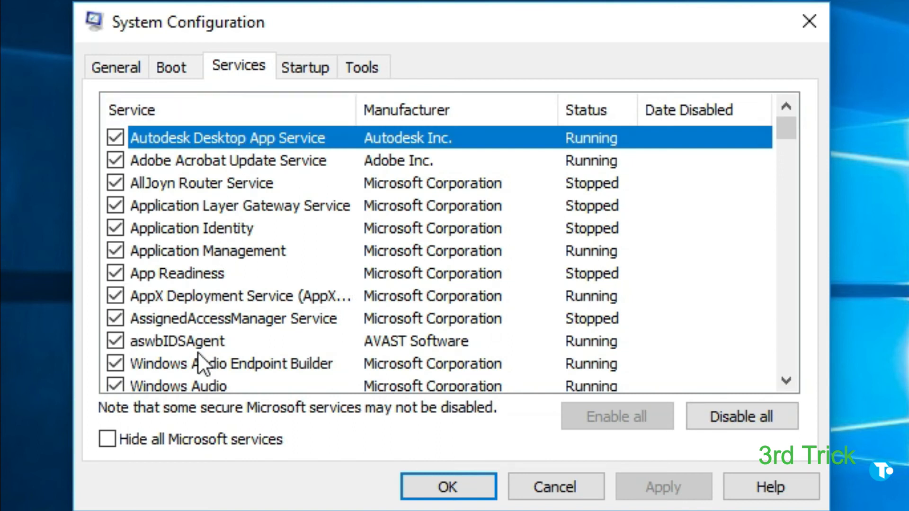
pyautogui.click(107, 440)
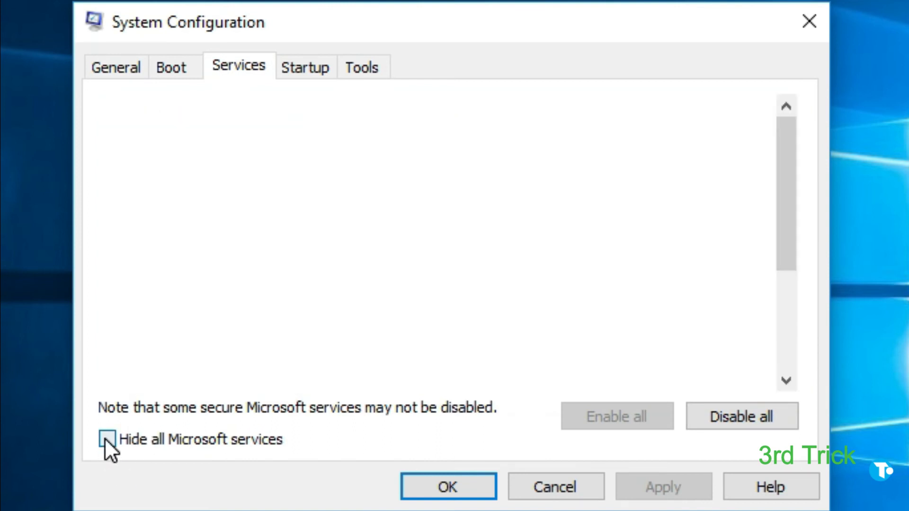
pyautogui.click(110, 439)
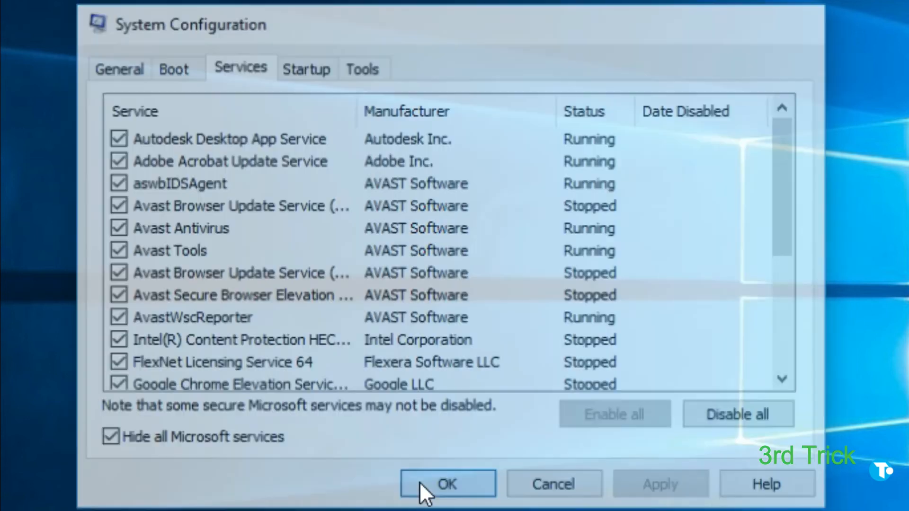
pyautogui.click(446, 483)
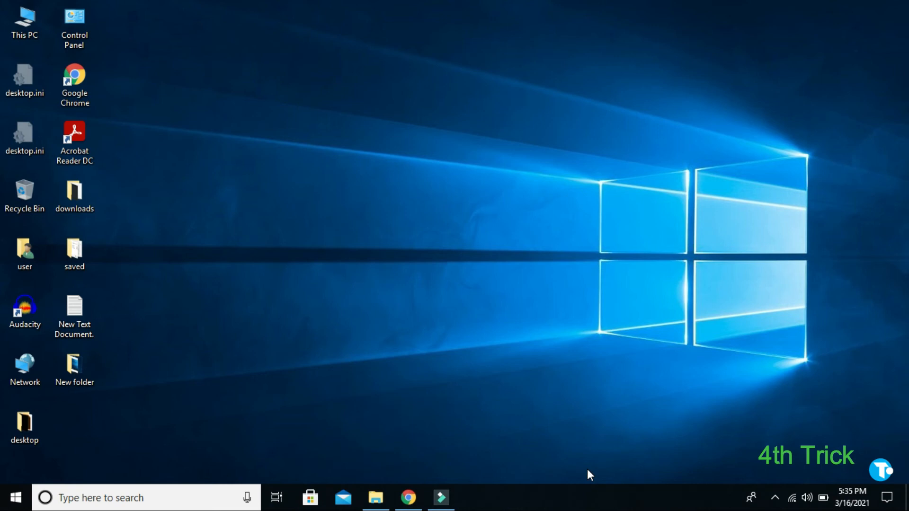
# Open Task Manager from the taskbar menu and show its Startup list.
pyautogui.rightClick(589, 475)
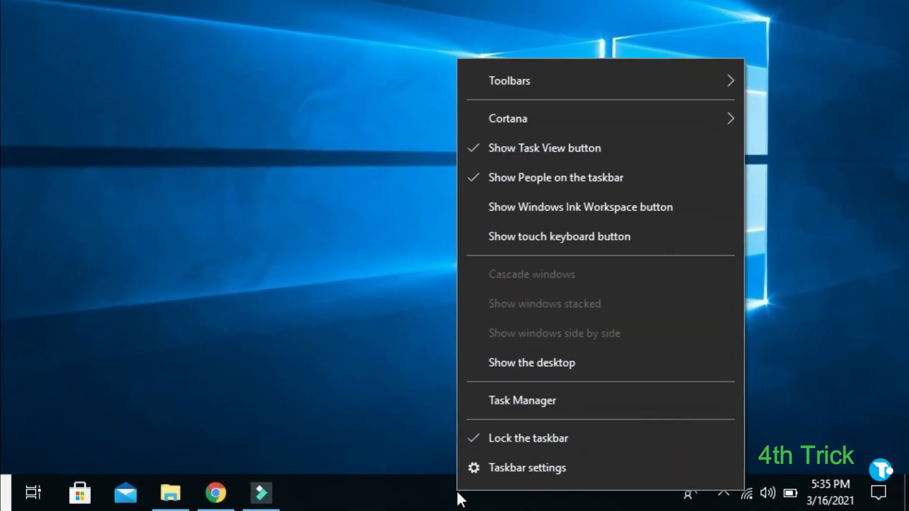
pyautogui.click(521, 400)
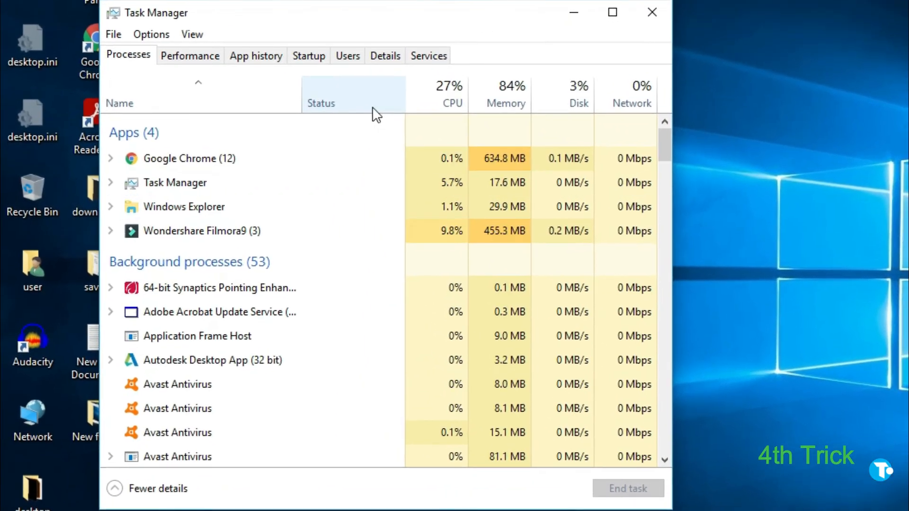
pyautogui.click(308, 55)
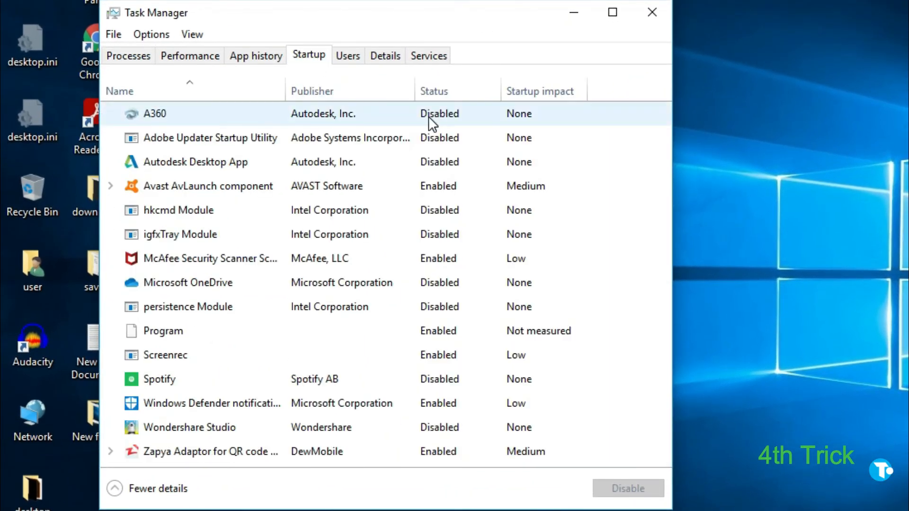
# Disable Adobe Updater Startup Utility, Autodesk Desktop App and hkcmd Module at startup, then close Task Manager.
pyautogui.click(154, 113)
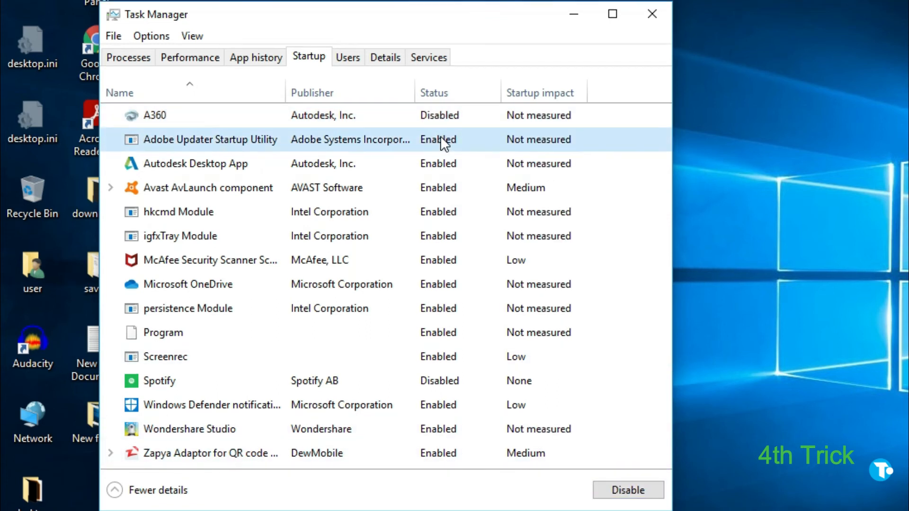
pyautogui.click(627, 490)
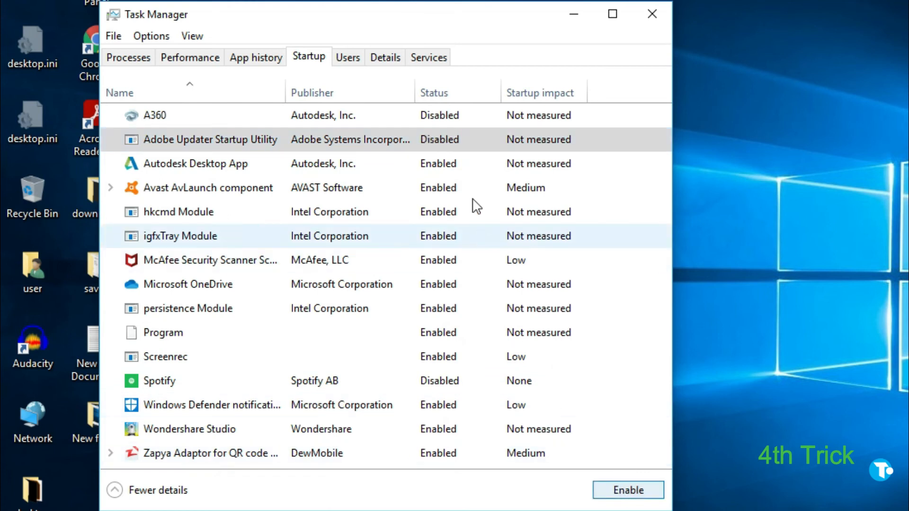
pyautogui.click(195, 163)
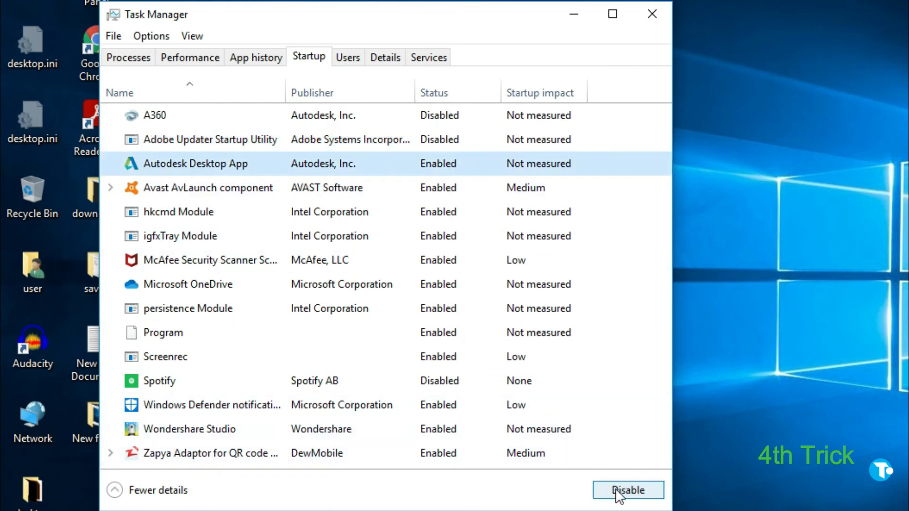
pyautogui.click(627, 490)
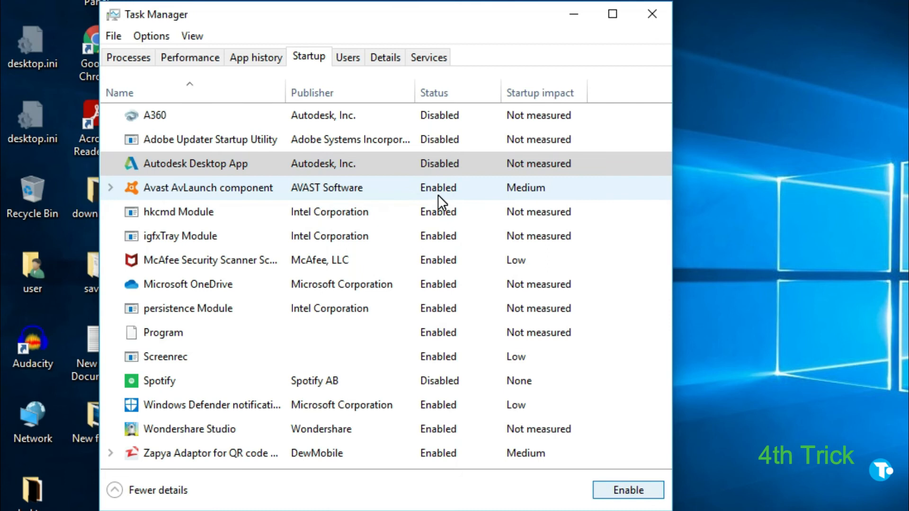
pyautogui.moveTo(188, 206)
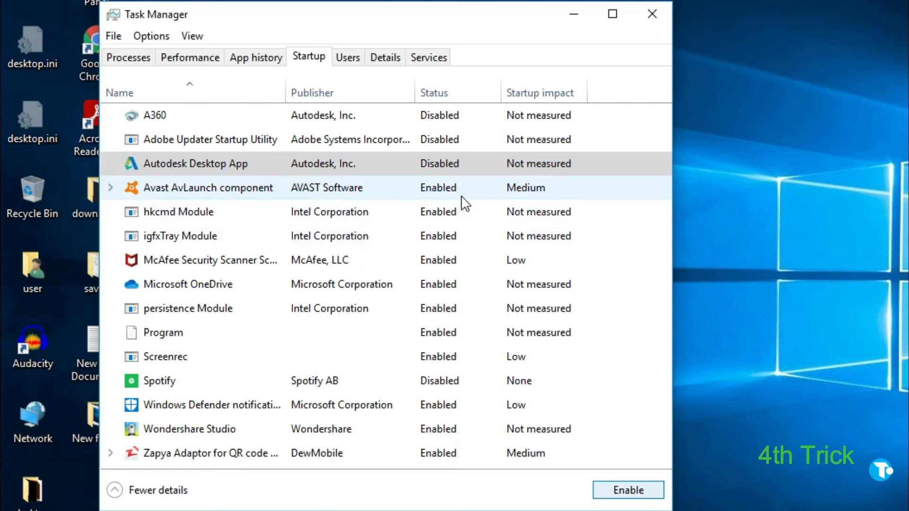
pyautogui.click(179, 212)
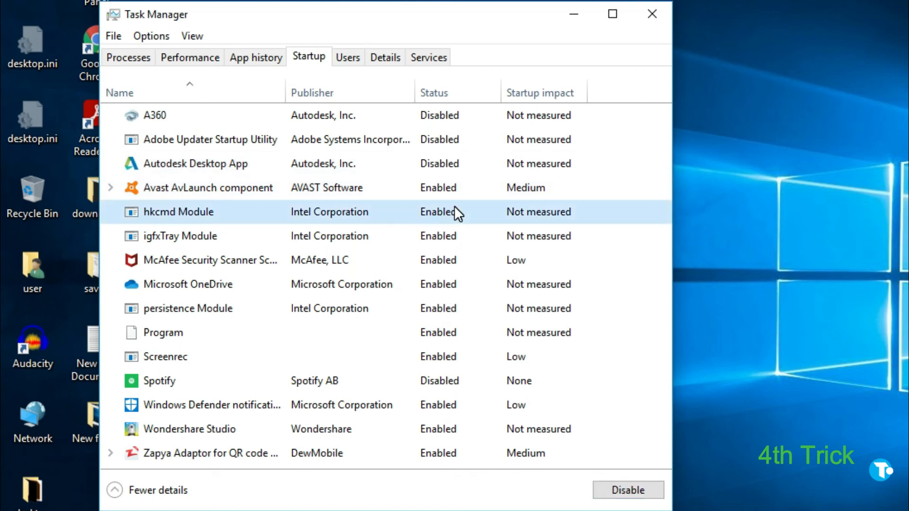
pyautogui.click(628, 490)
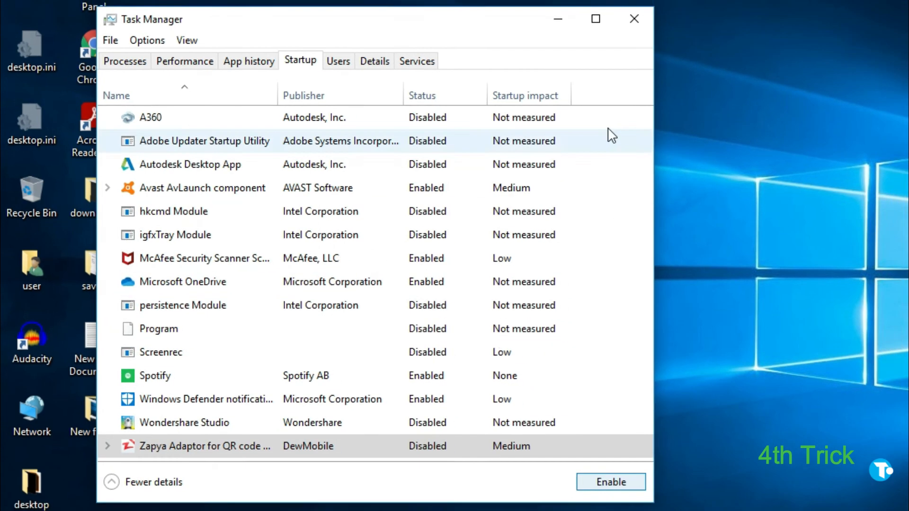
pyautogui.click(633, 19)
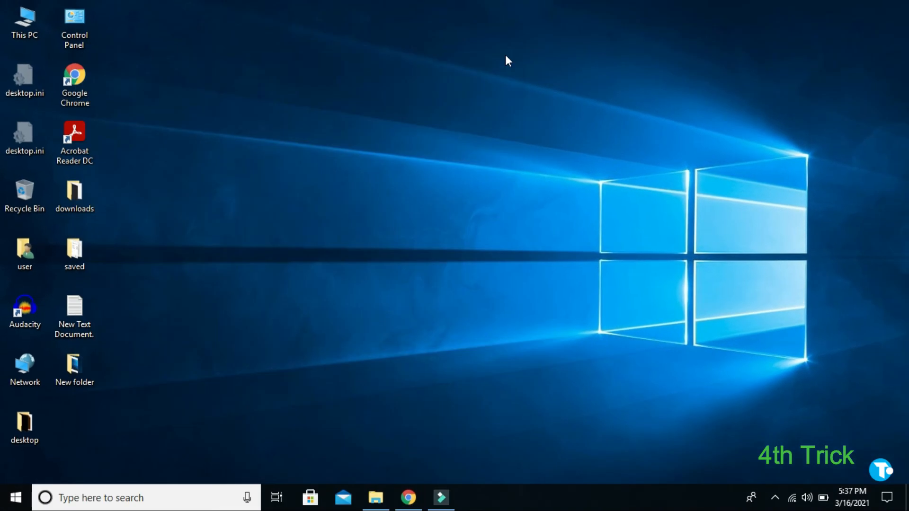